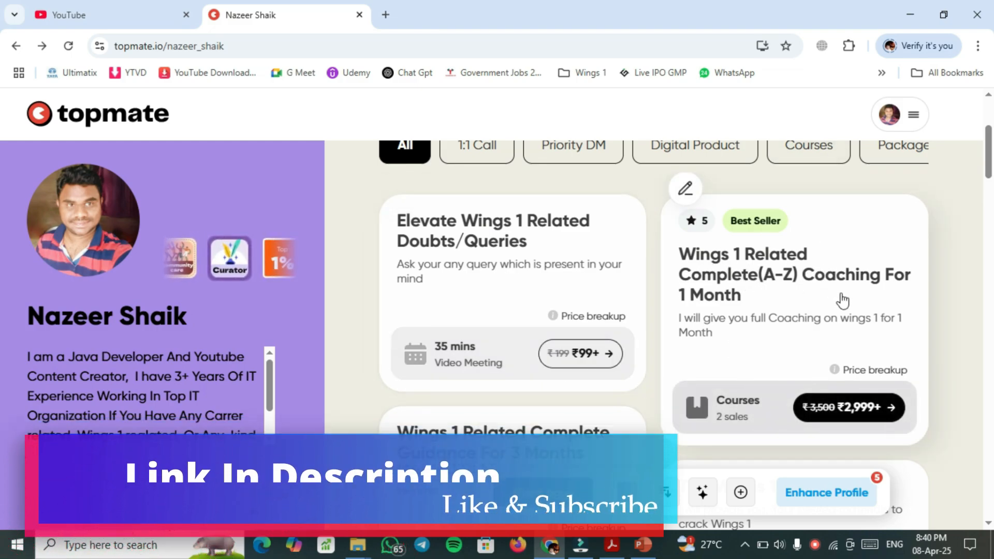
Step: Scroll down the iSmart Nazeer Tech Study channel page to browse its content
{"action": "scroll", "scroll_direction": "down", "scroll_amount": 3}
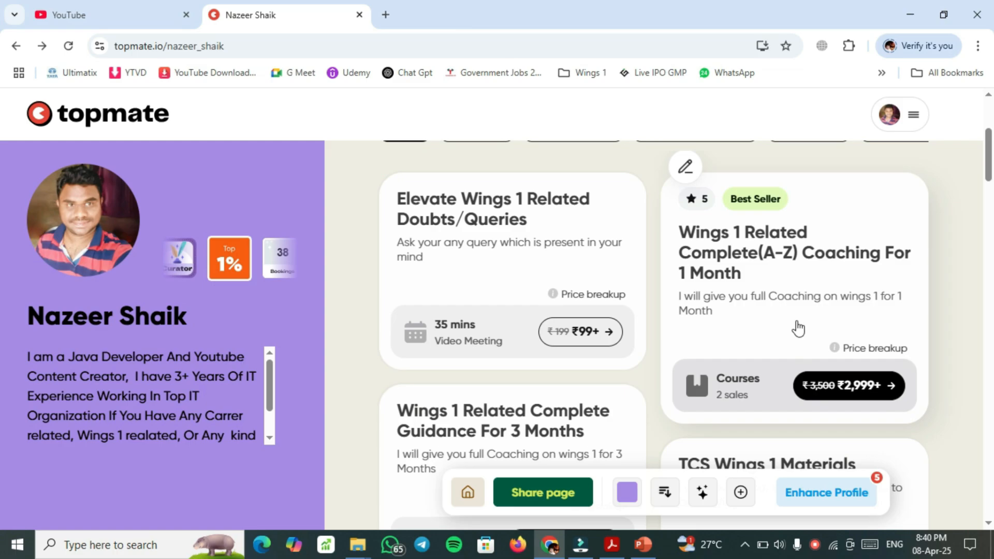
{"action": "scroll", "scroll_direction": "down", "scroll_amount": 3}
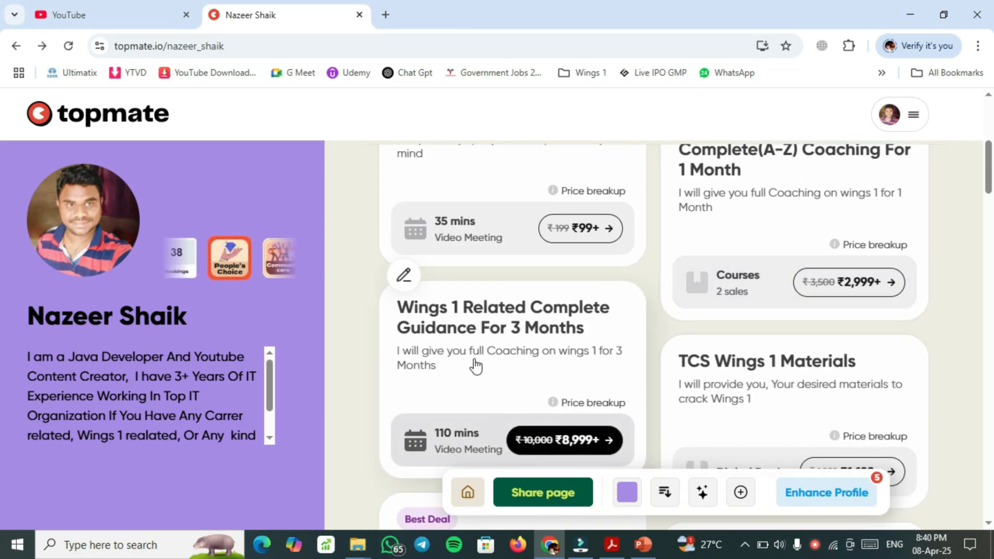
{"action": "scroll", "scroll_direction": "down", "scroll_amount": 3}
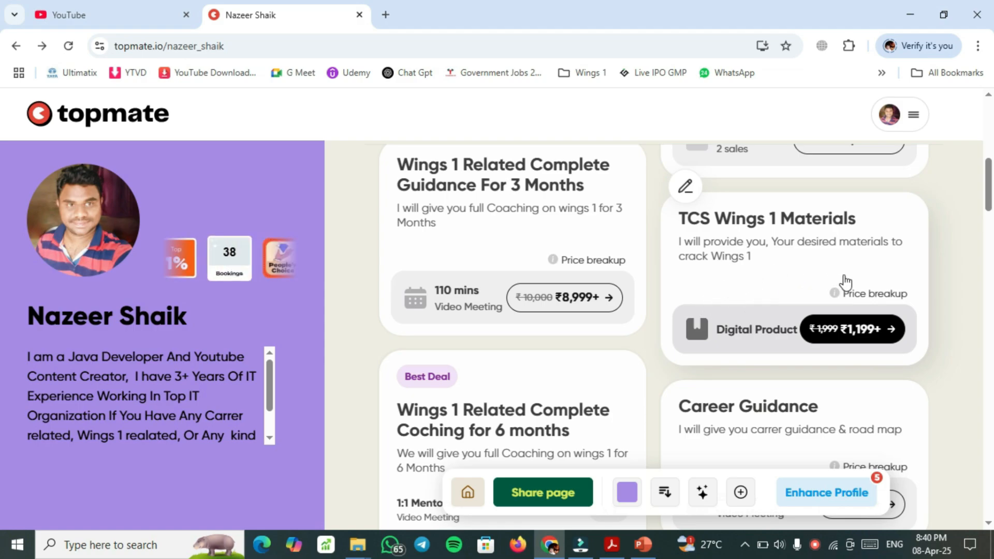
{"action": "scroll", "scroll_direction": "down", "scroll_amount": 3}
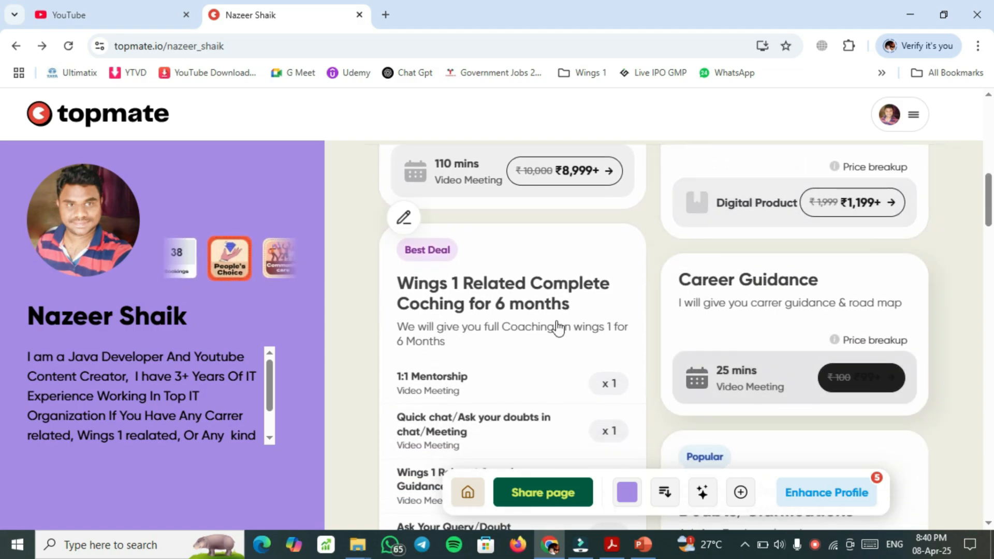
{"action": "scroll", "scroll_direction": "down", "scroll_amount": 3}
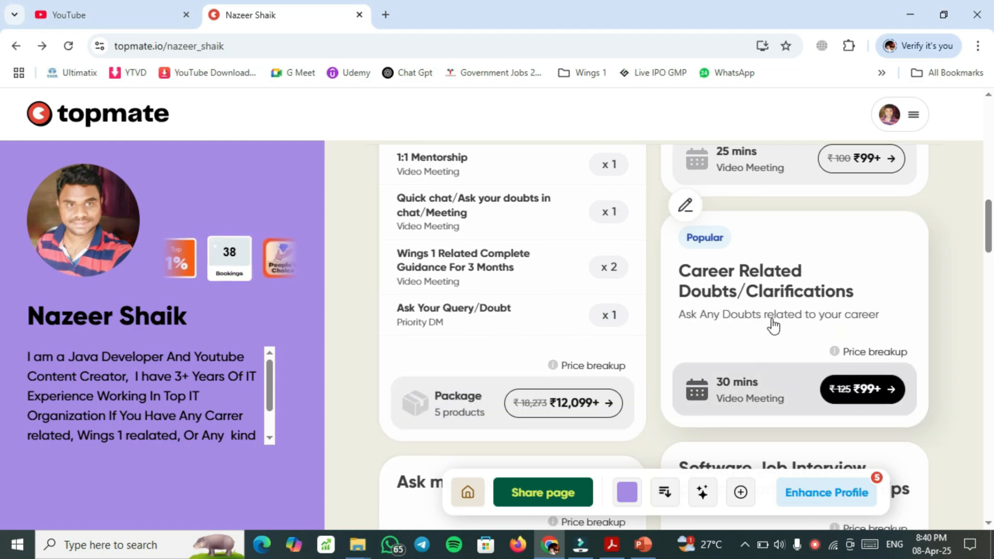
{"action": "scroll", "scroll_direction": "down", "scroll_amount": 3}
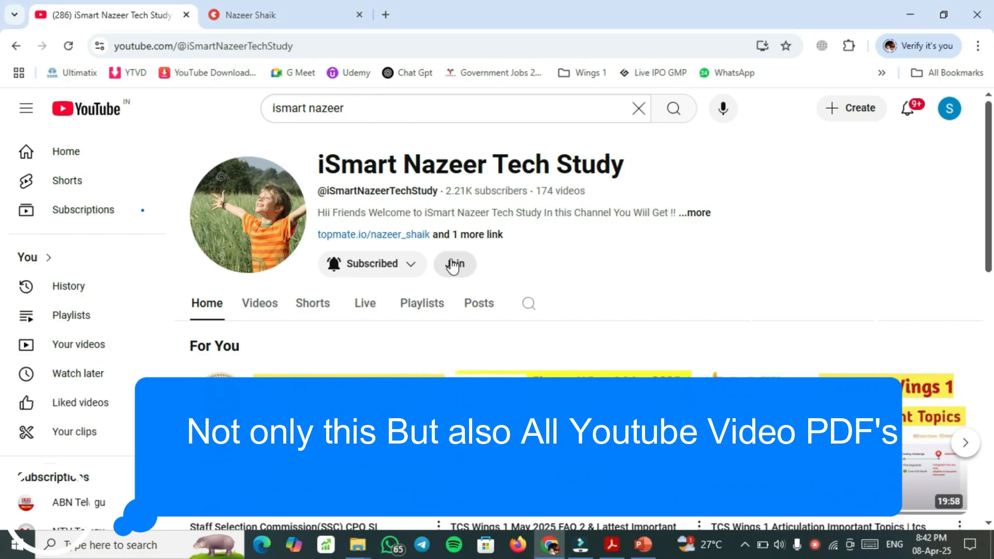
Step: Join the channel and view the ₹89/month Support Our Channel tier's perks
{"action": "left_click", "coordinate": [454, 264]}
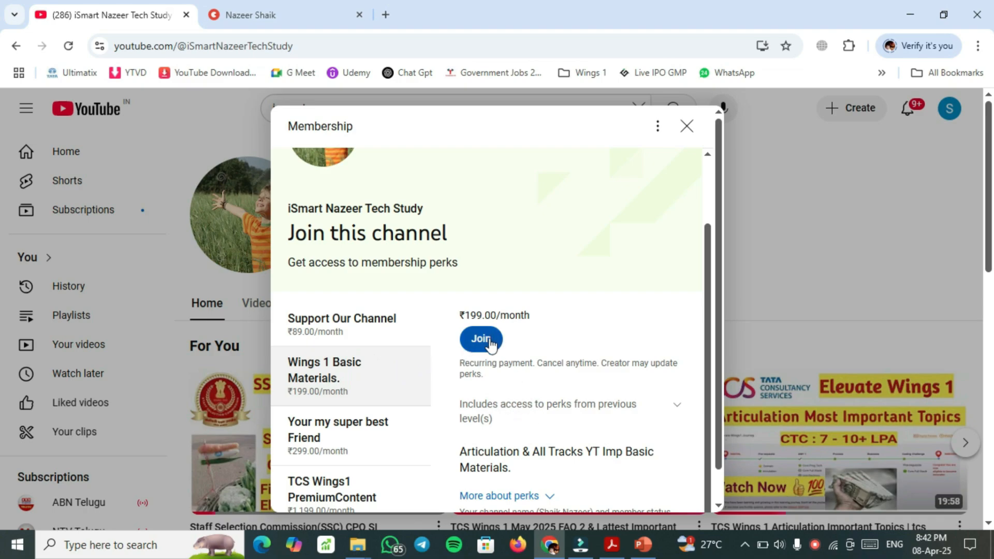
{"action": "mouse_move", "coordinate": [413, 360]}
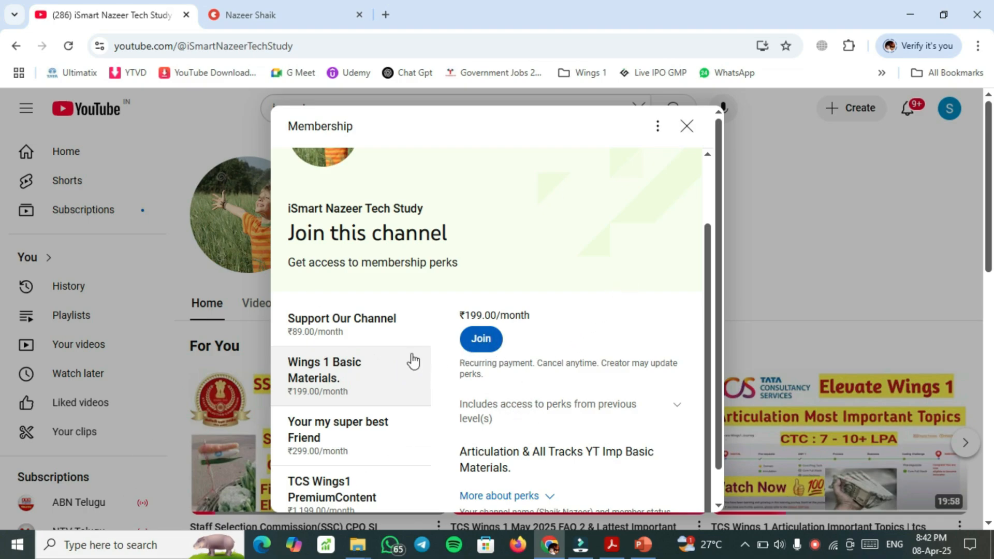
{"action": "mouse_move", "coordinate": [339, 330]}
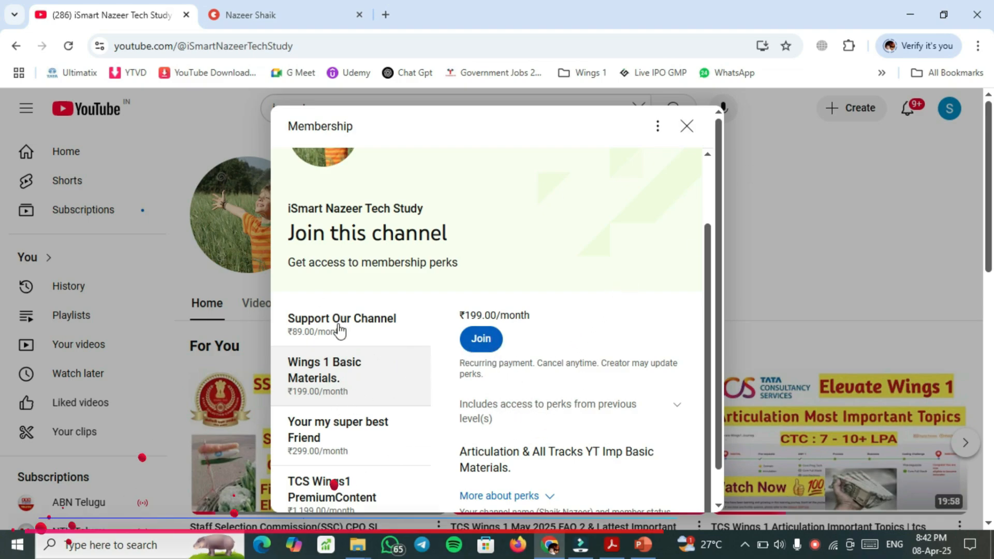
{"action": "left_click", "coordinate": [341, 323]}
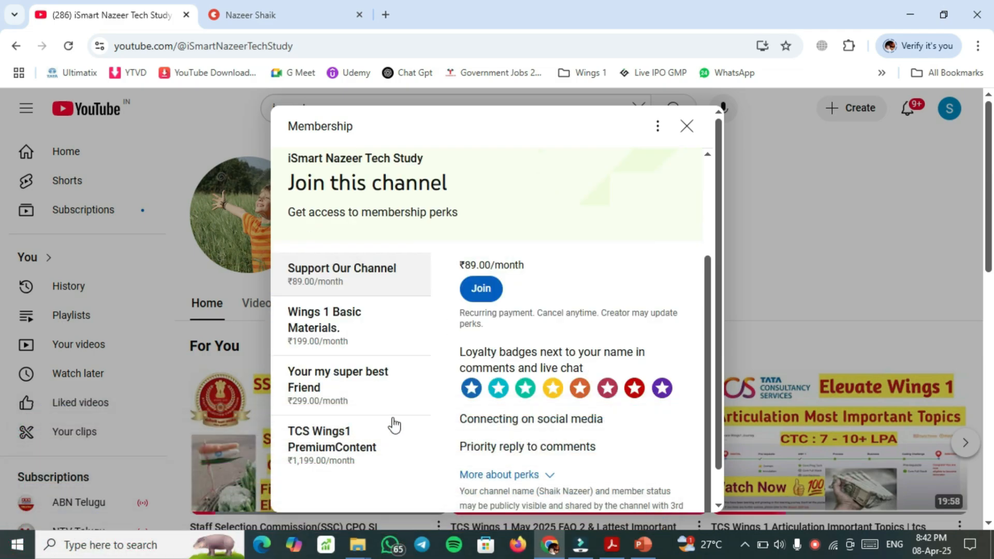
{"action": "mouse_move", "coordinate": [369, 453]}
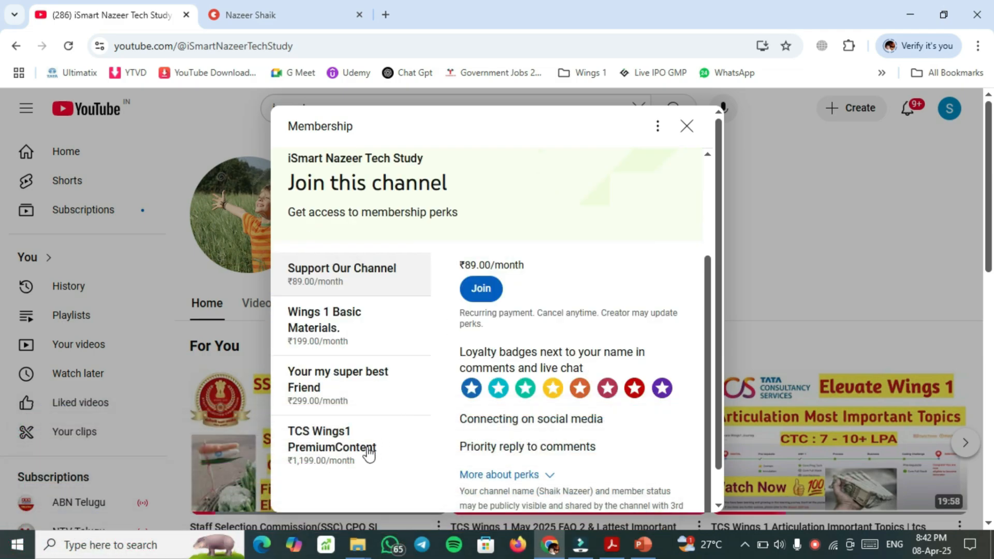